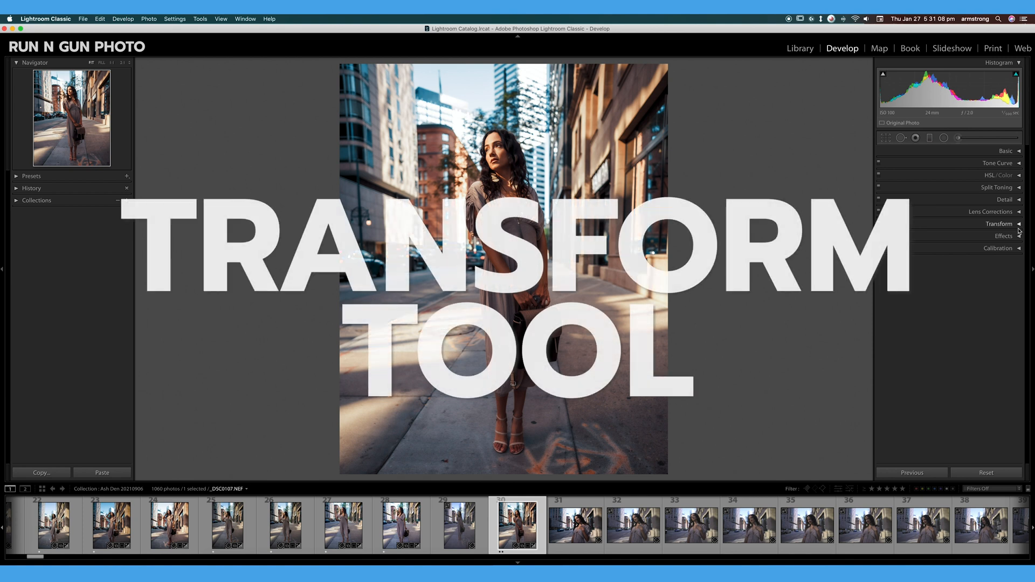
Expand the Transform panel for the street portrait in Develop
{"action": "left_click", "coordinate": [998, 223]}
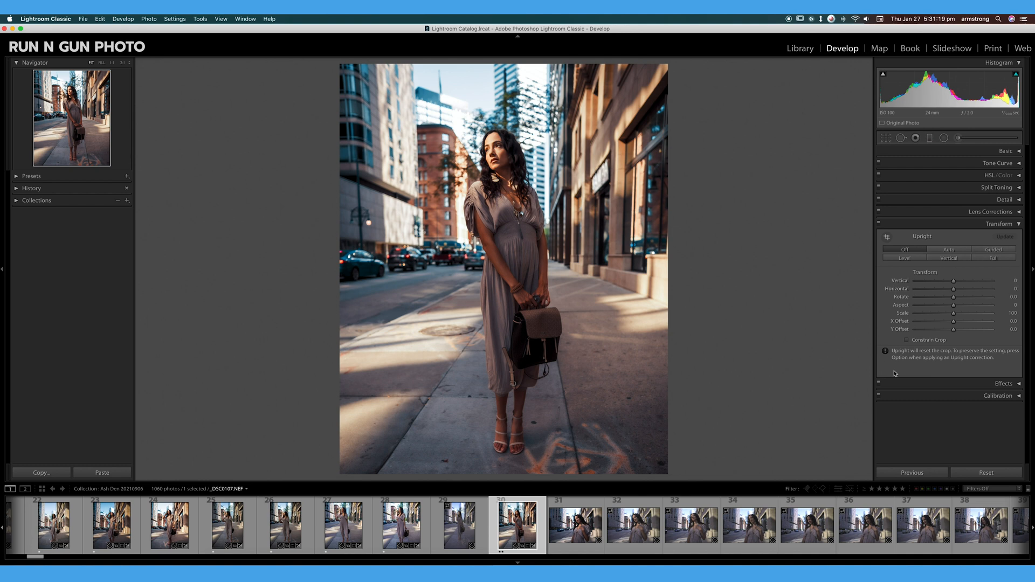
{"action": "mouse_move", "coordinate": [619, 67]}
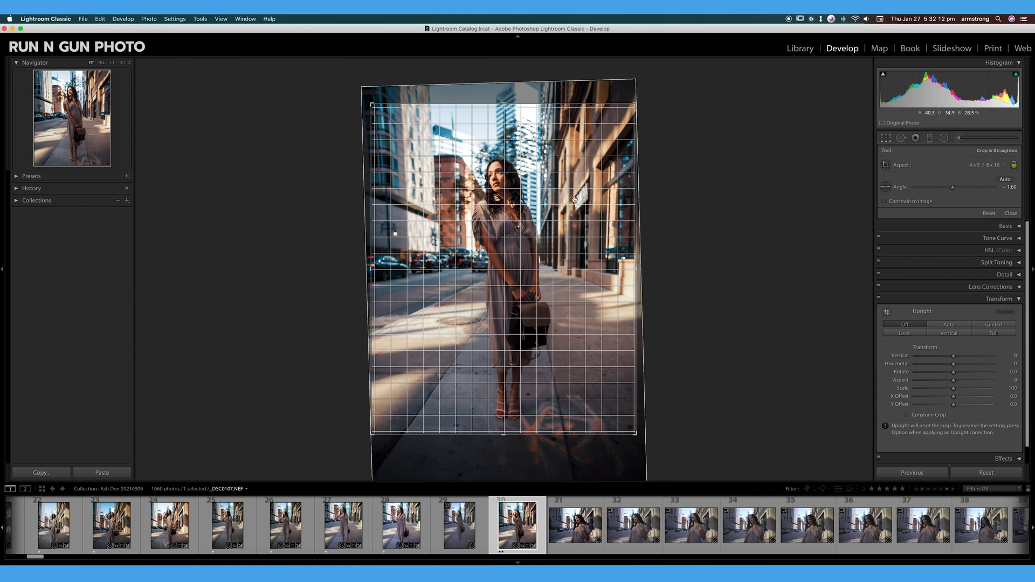
Leave the crop view, then test Vertical and Horizontal perspective, settling Horizontal near -18
{"action": "left_click", "coordinate": [1011, 212]}
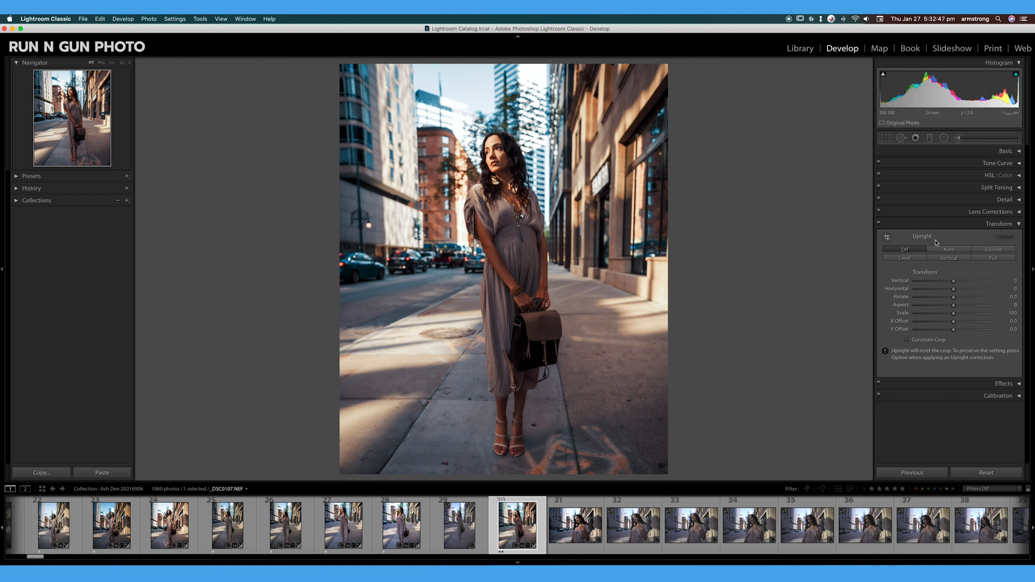
{"action": "mouse_move", "coordinate": [956, 273]}
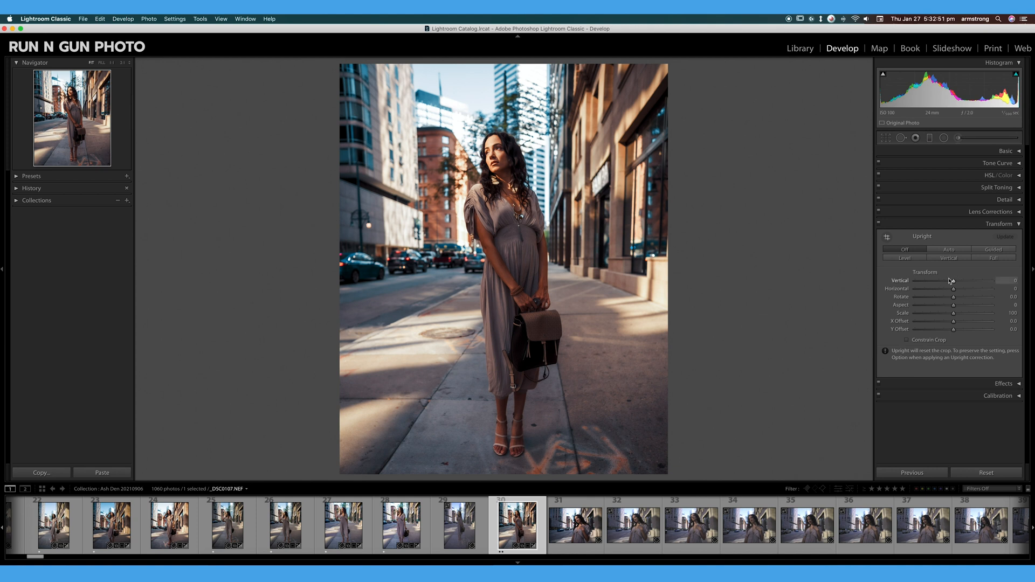
{"action": "left_click_drag", "start_coordinate": [980, 281], "coordinate": [951, 280]}
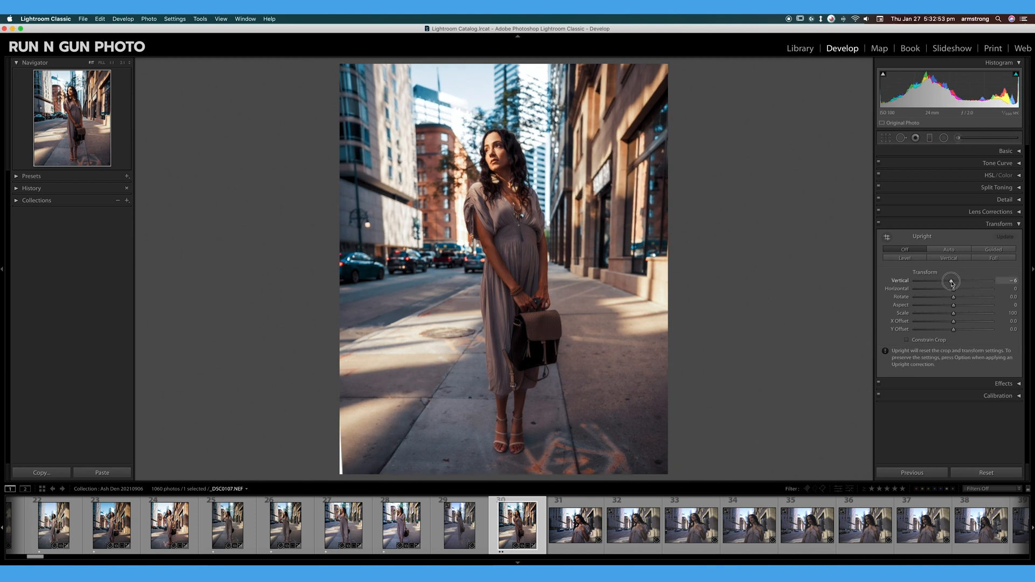
{"action": "left_click_drag", "start_coordinate": [951, 280], "coordinate": [955, 281]}
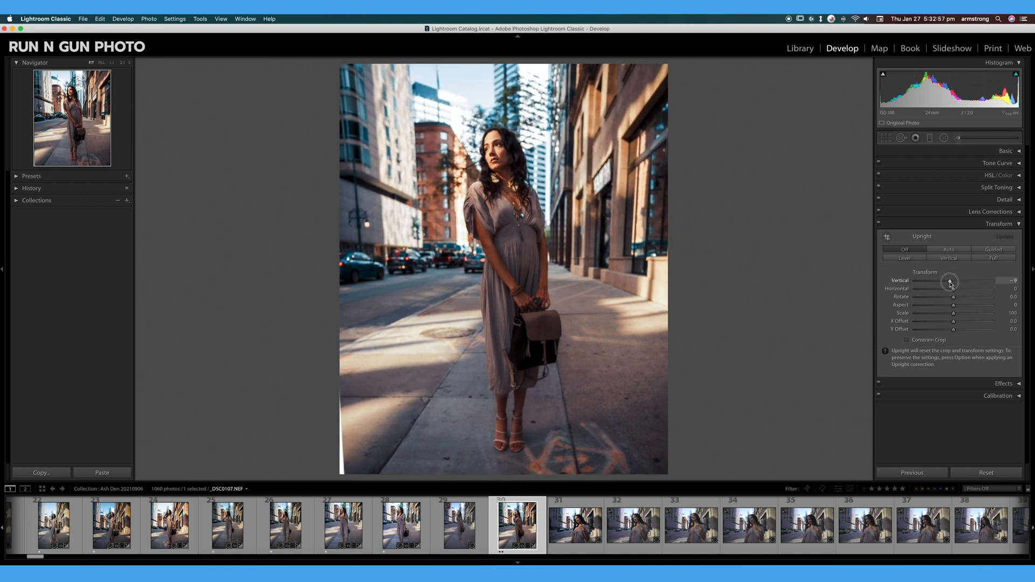
{"action": "left_click_drag", "start_coordinate": [954, 289], "coordinate": [949, 289]}
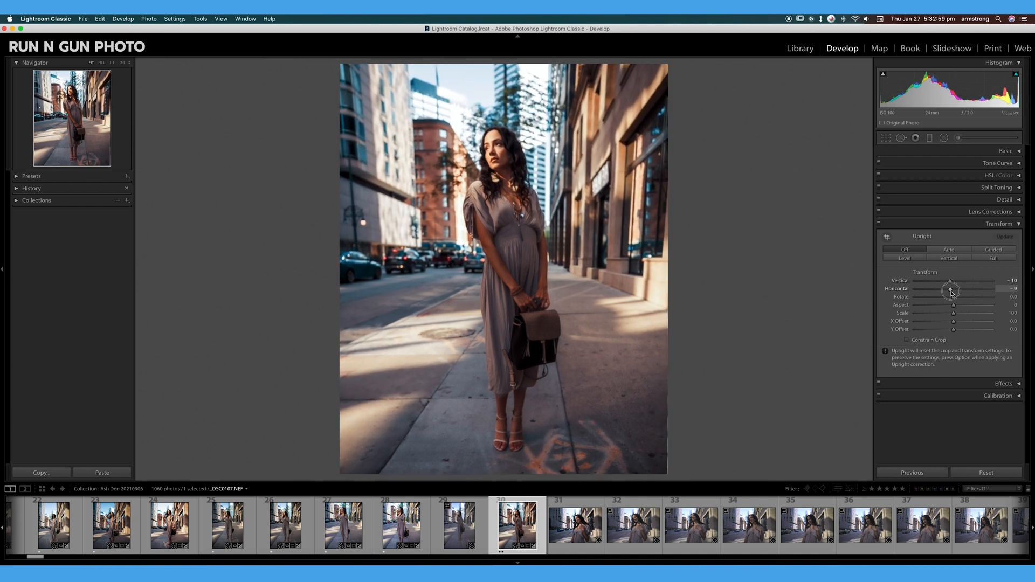
{"action": "left_click_drag", "start_coordinate": [951, 293], "coordinate": [956, 297]}
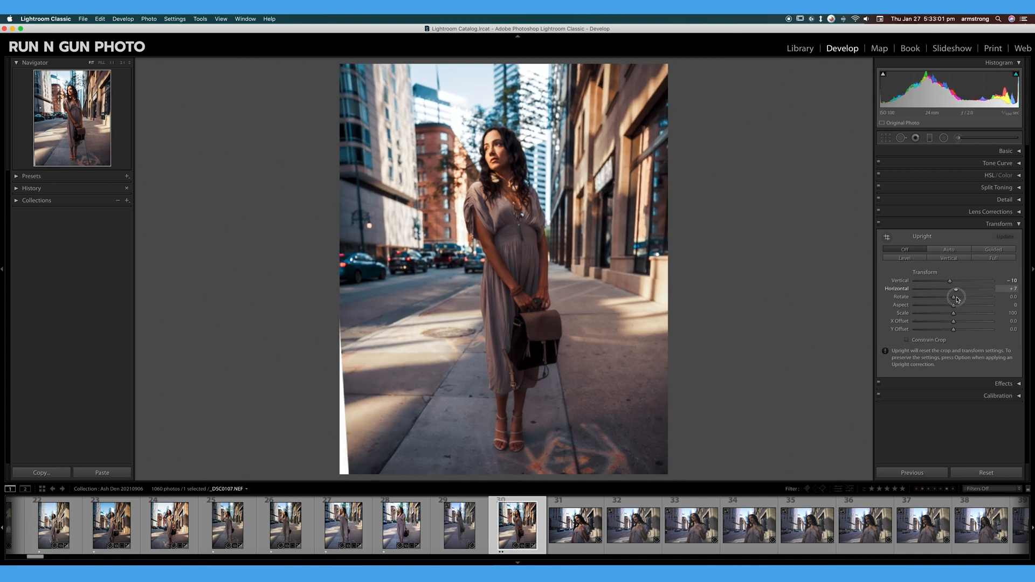
{"action": "left_click_drag", "start_coordinate": [957, 295], "coordinate": [945, 293]}
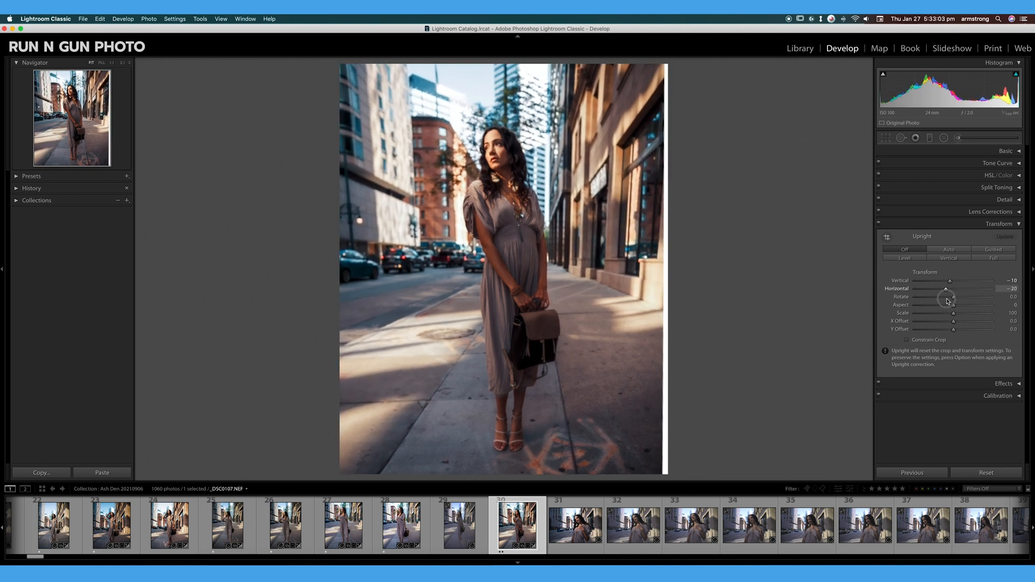
{"action": "left_click_drag", "start_coordinate": [946, 289], "coordinate": [949, 289]}
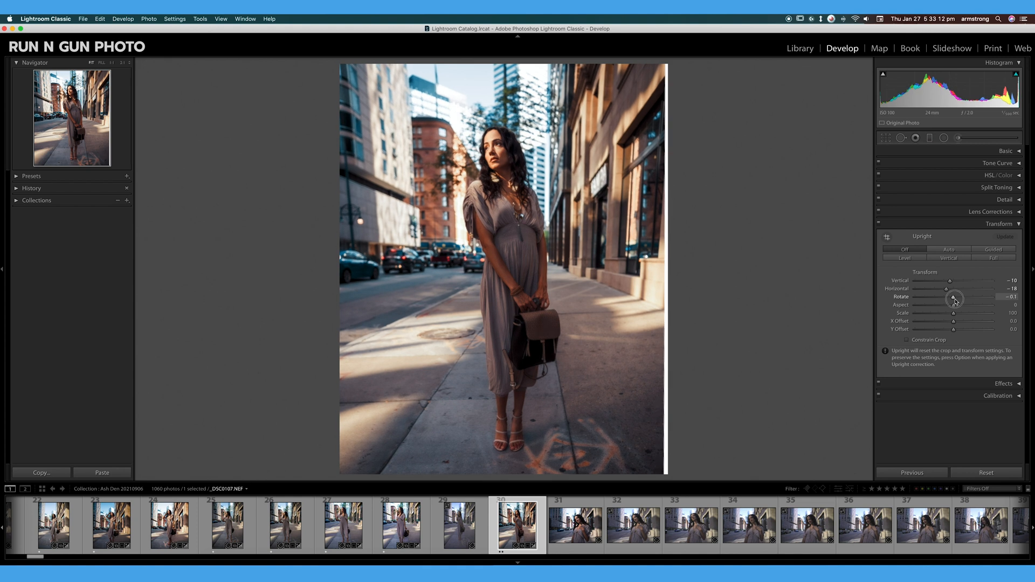
Try Rotate at +0.3 and swing Aspect both ways before settling it at +10
{"action": "left_click_drag", "start_coordinate": [953, 296], "coordinate": [958, 296]}
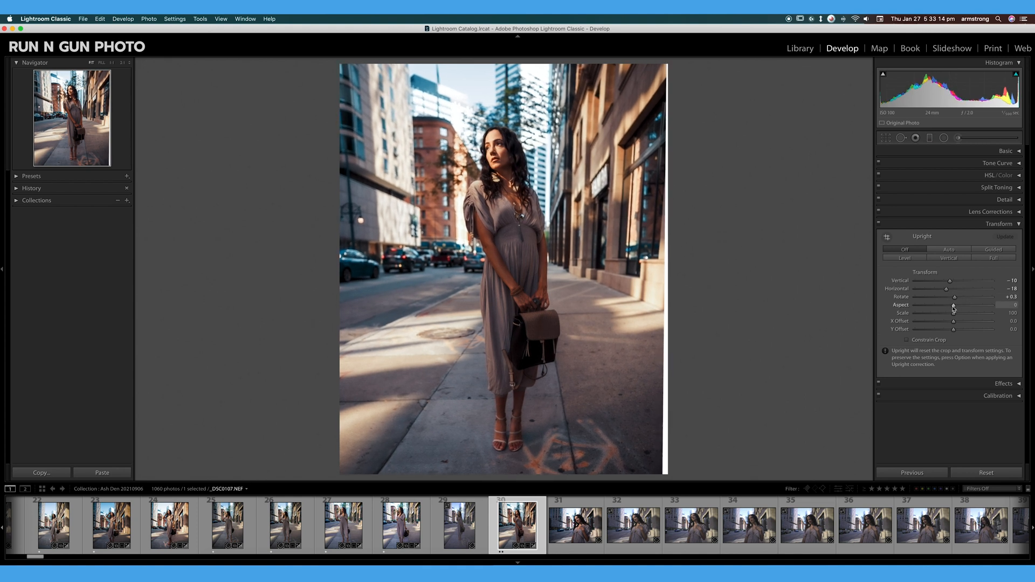
{"action": "left_click_drag", "start_coordinate": [954, 305], "coordinate": [958, 305]}
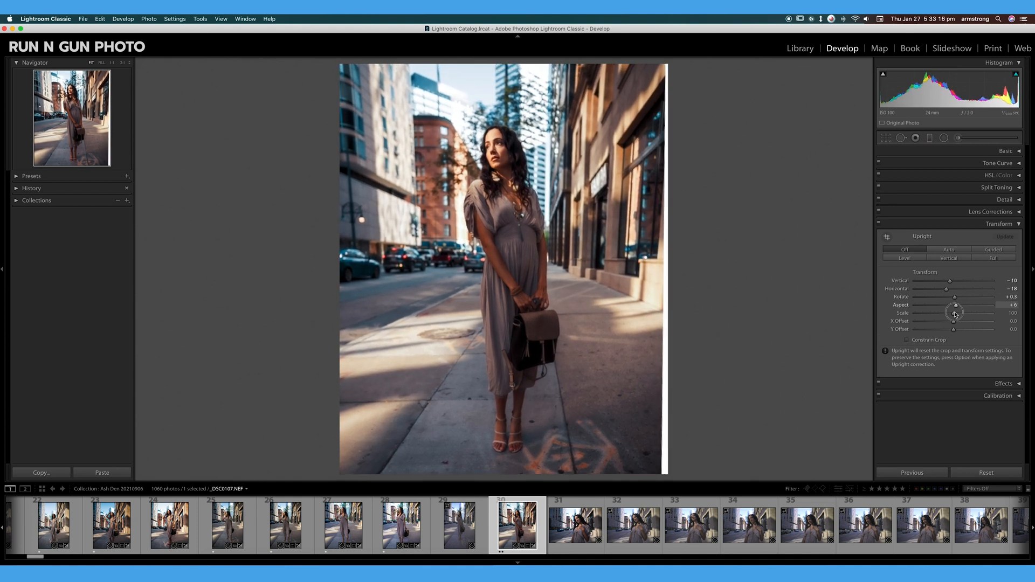
{"action": "left_click_drag", "start_coordinate": [957, 305], "coordinate": [932, 305]}
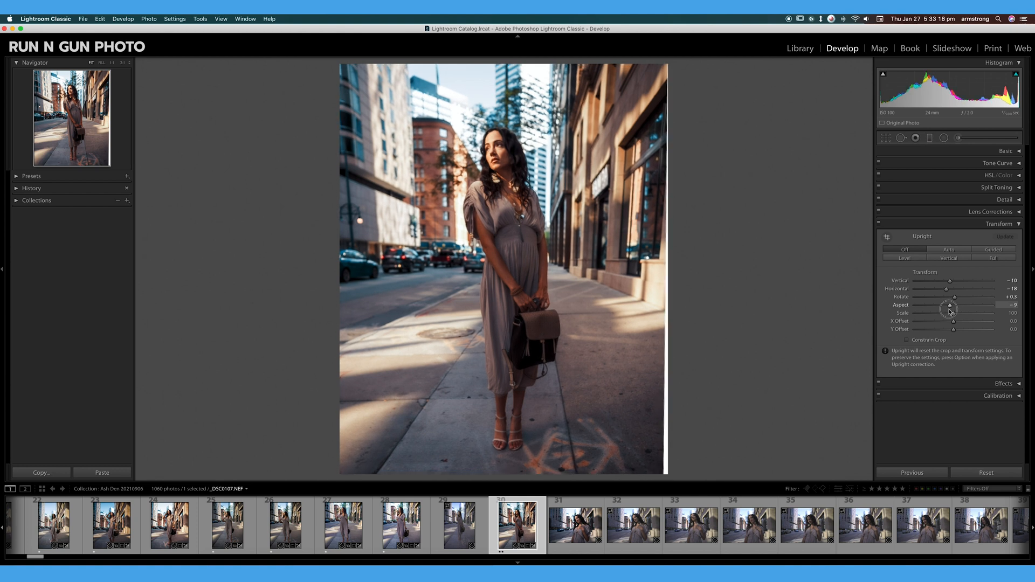
{"action": "left_click_drag", "start_coordinate": [952, 305], "coordinate": [969, 305]}
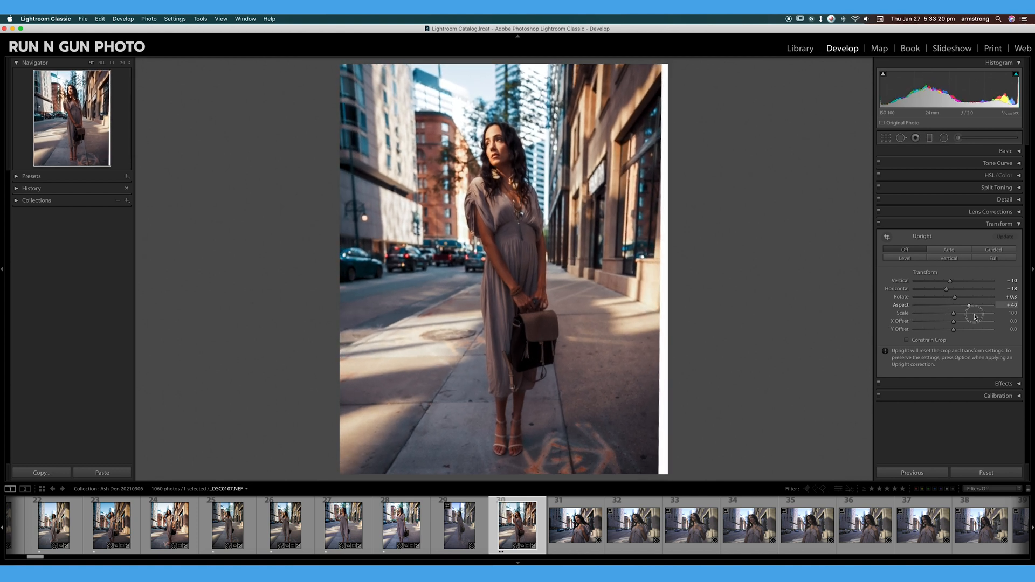
{"action": "left_click_drag", "start_coordinate": [968, 305], "coordinate": [987, 305]}
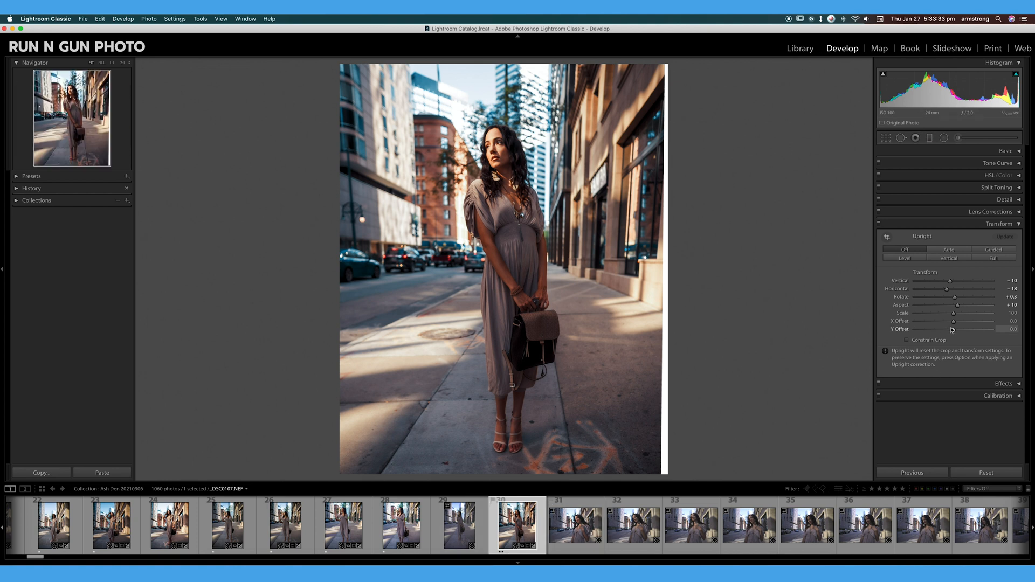
Test Scale and X Offset, sliding the photo sideways and back toward centre
{"action": "left_click_drag", "start_coordinate": [953, 313], "coordinate": [958, 313]}
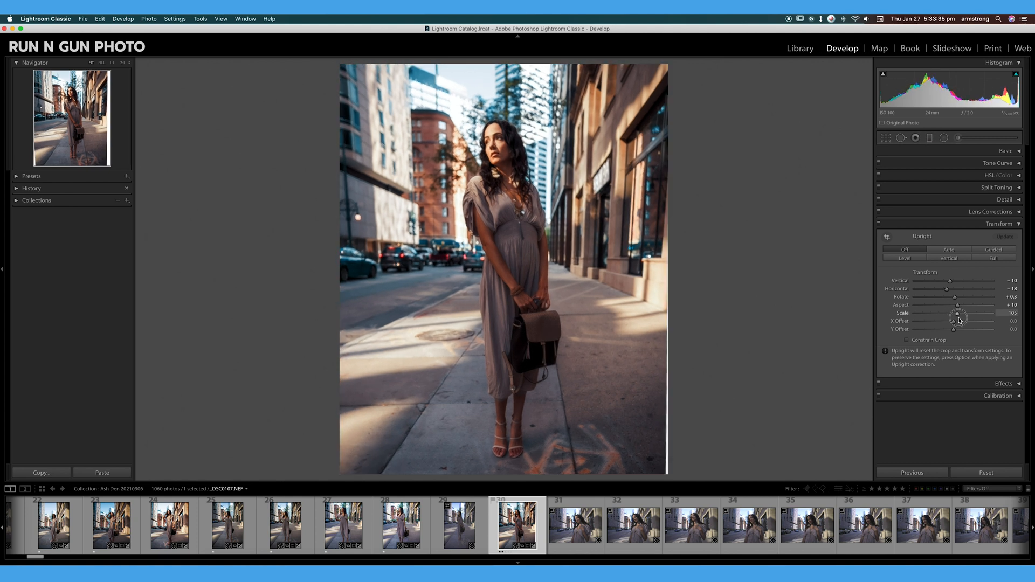
{"action": "left_click_drag", "start_coordinate": [957, 322], "coordinate": [945, 322]}
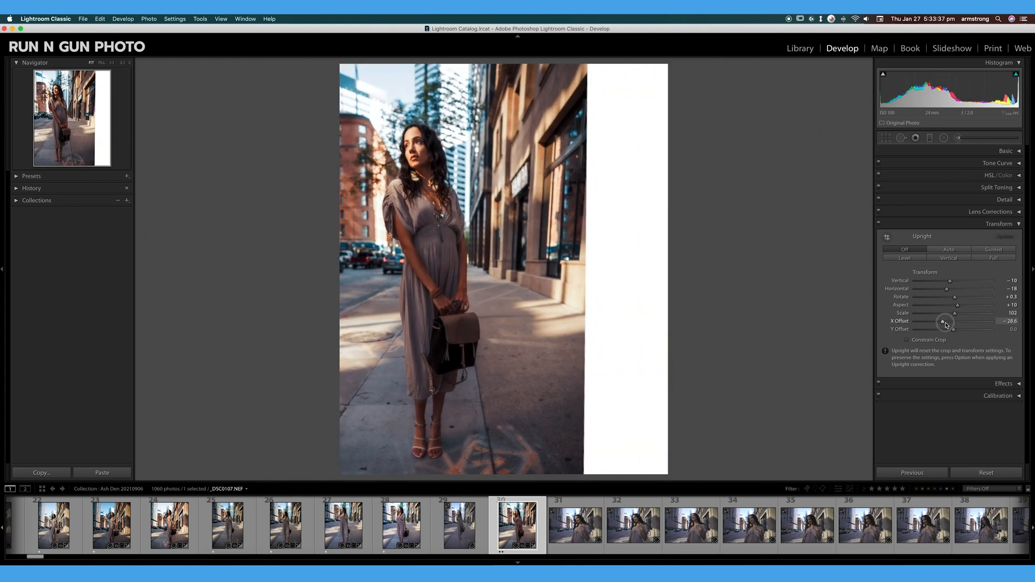
{"action": "left_click_drag", "start_coordinate": [942, 325], "coordinate": [952, 325]}
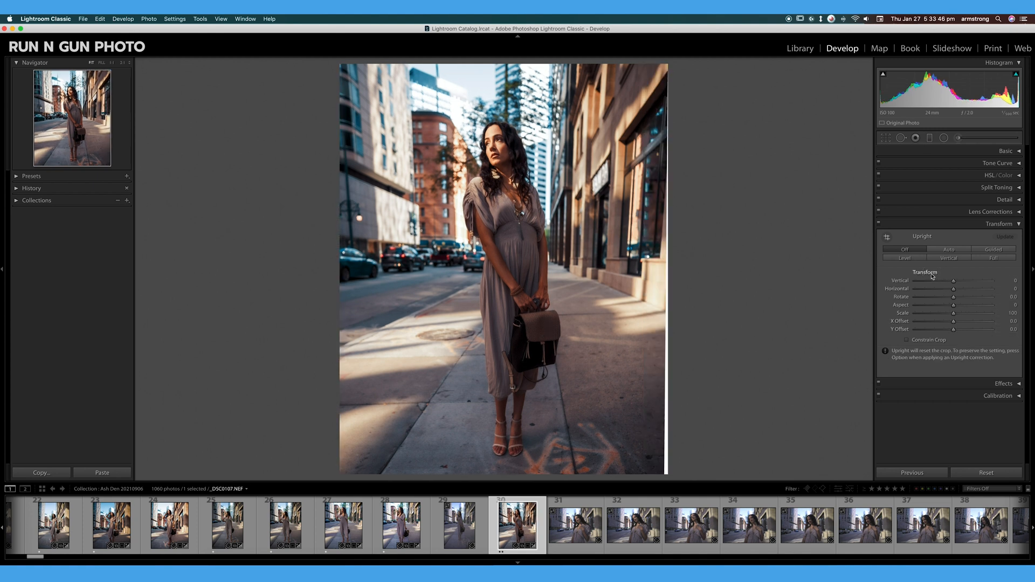
Ease the Vertical perspective slider from -20 to about -11, removing the blank right edge
{"action": "left_click_drag", "start_coordinate": [954, 280], "coordinate": [956, 281]}
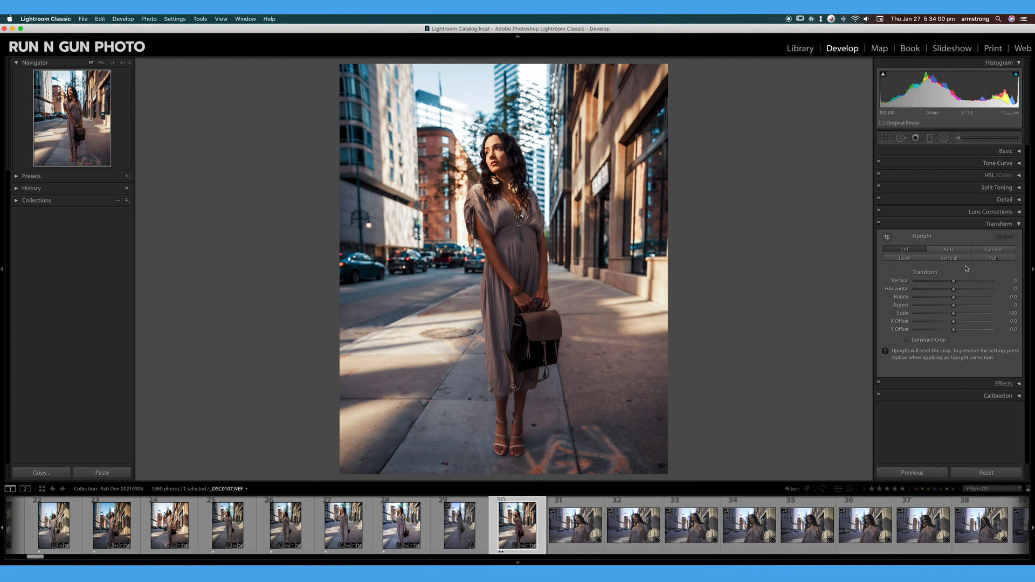
{"action": "left_click_drag", "start_coordinate": [973, 281], "coordinate": [960, 280]}
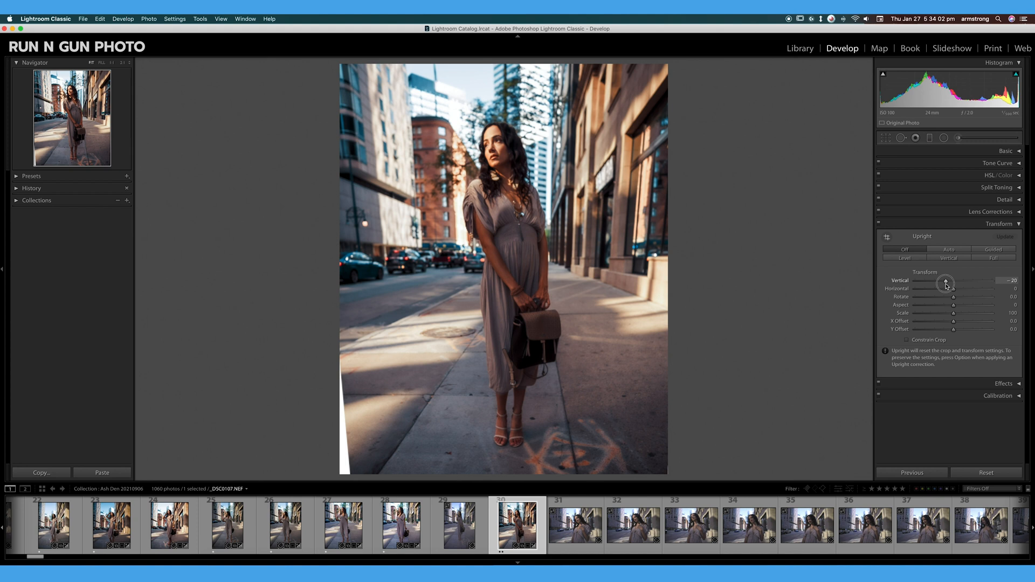
{"action": "left_click_drag", "start_coordinate": [946, 284], "coordinate": [951, 283]}
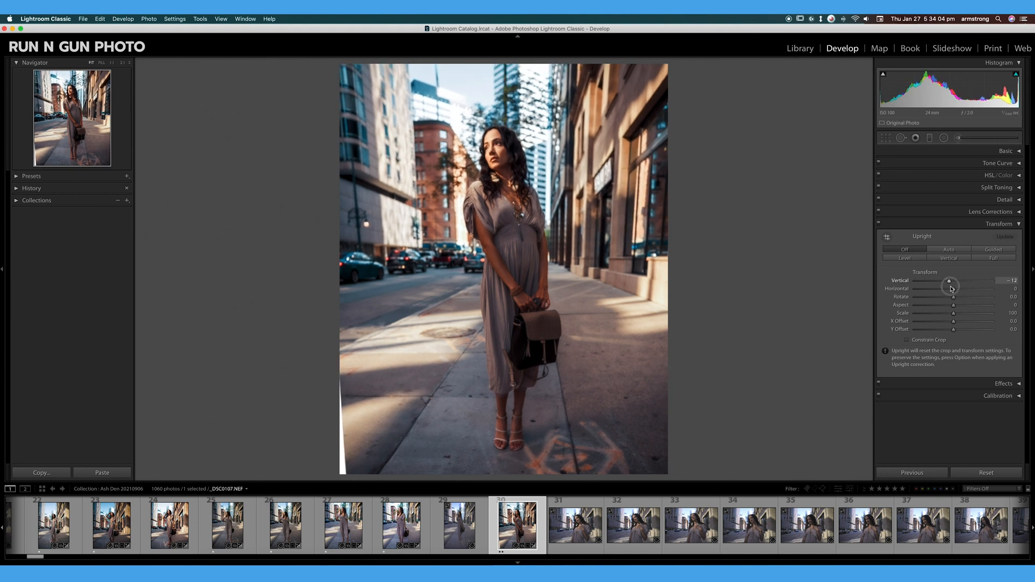
{"action": "left_click_drag", "start_coordinate": [952, 280], "coordinate": [953, 281]}
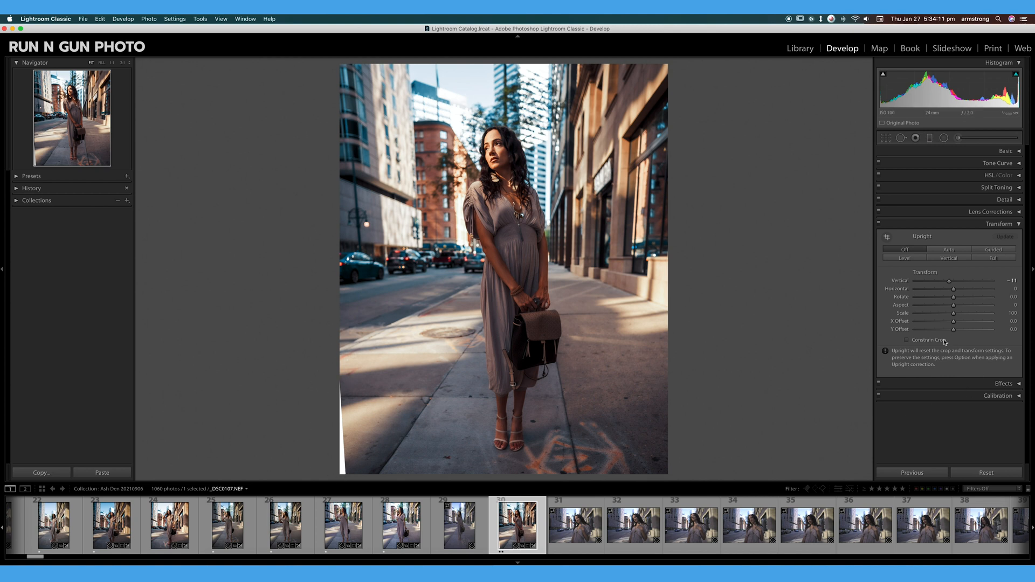
Enable Constrain Crop and swing Vertical perspective through strong negative and positive values
{"action": "left_click", "coordinate": [907, 340]}
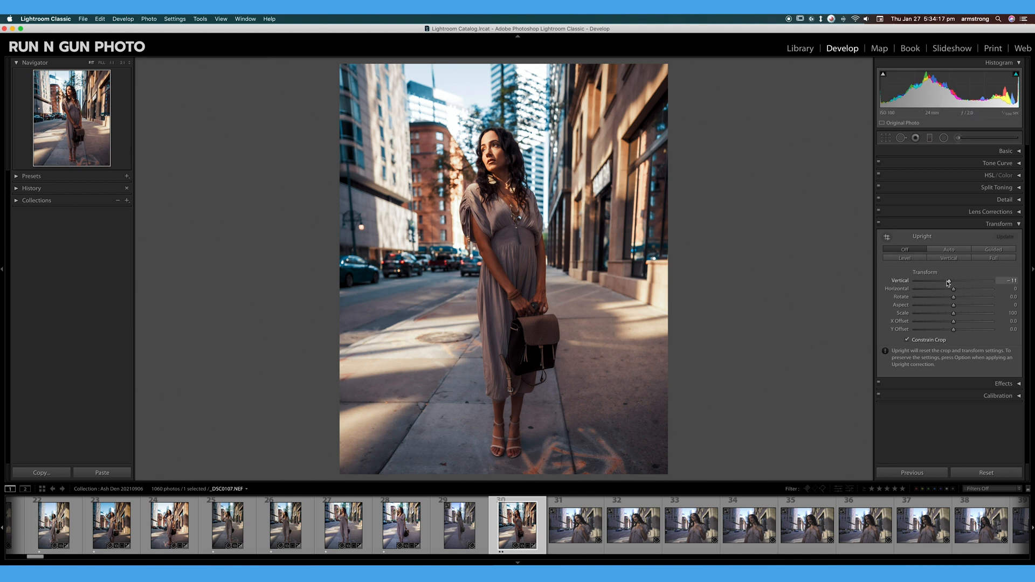
{"action": "left_click_drag", "start_coordinate": [954, 284], "coordinate": [949, 284]}
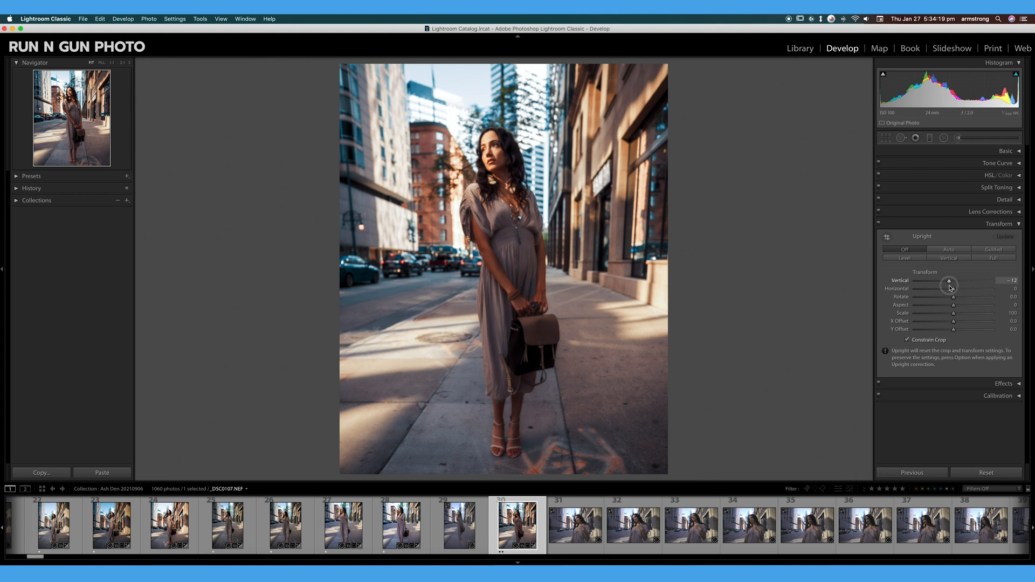
{"action": "left_click_drag", "start_coordinate": [949, 283], "coordinate": [942, 292]}
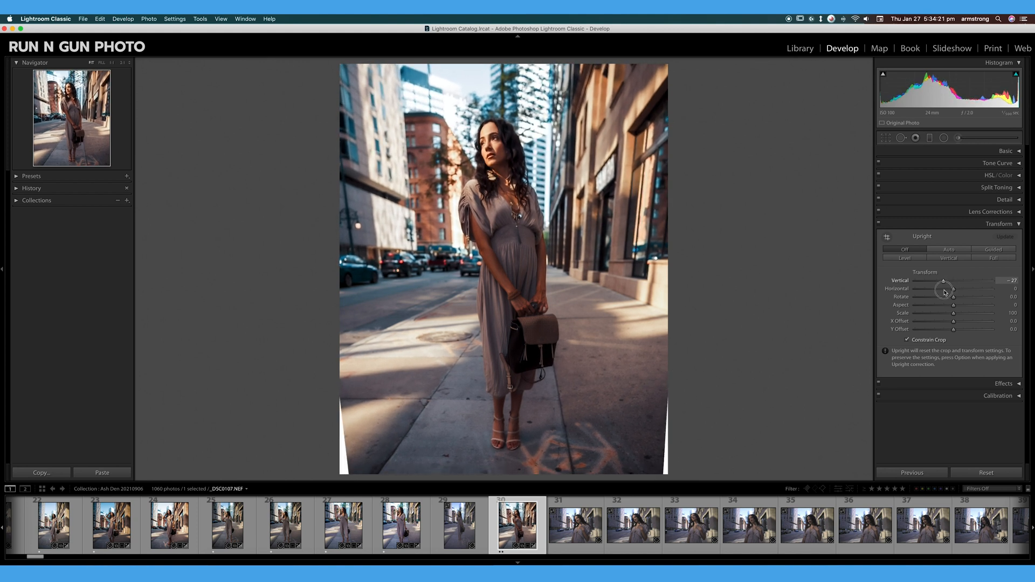
{"action": "left_click_drag", "start_coordinate": [945, 280], "coordinate": [958, 281]}
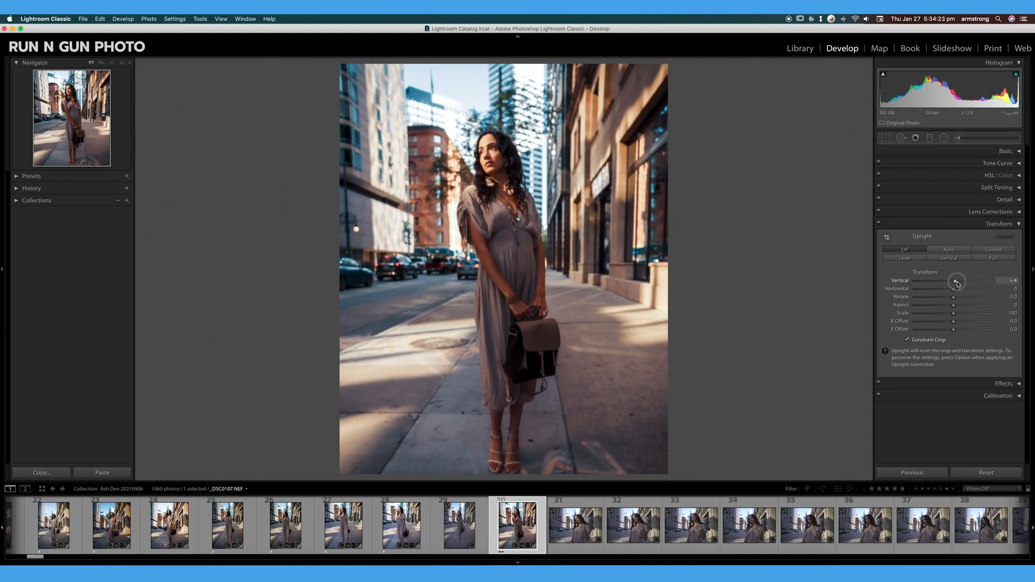
{"action": "left_click_drag", "start_coordinate": [957, 280], "coordinate": [968, 280]}
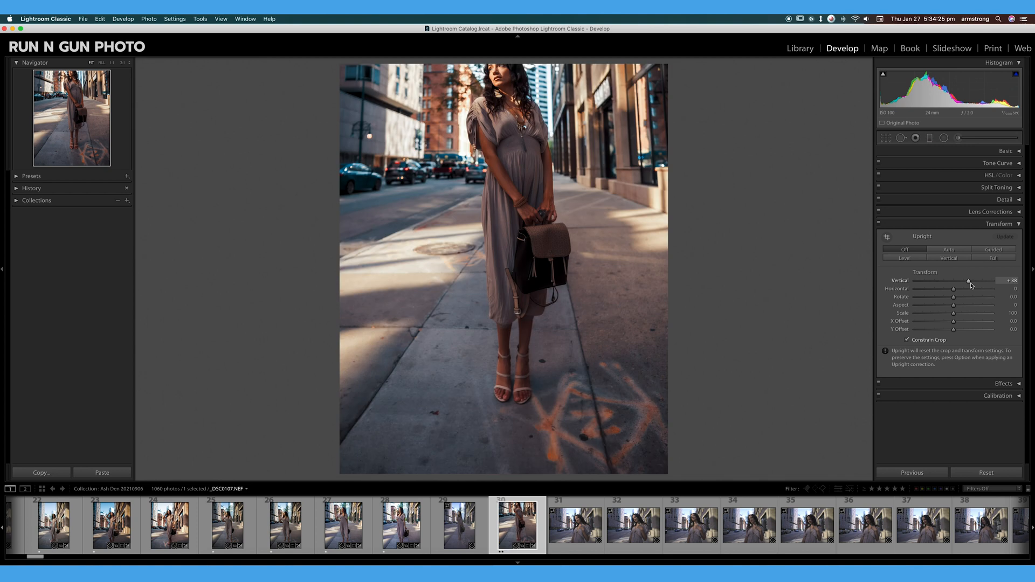
{"action": "left_click_drag", "start_coordinate": [969, 280], "coordinate": [949, 280]}
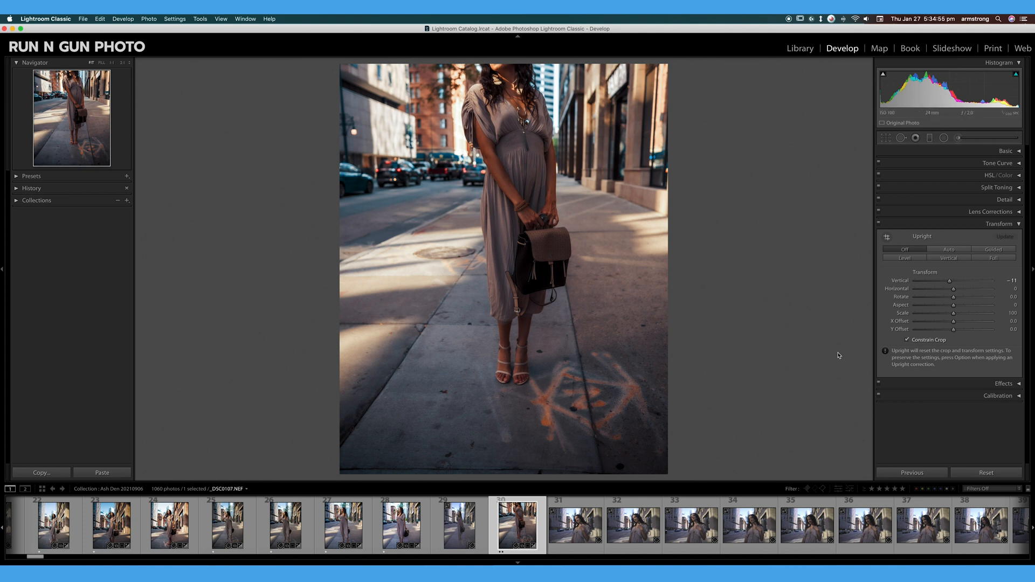
Undo the last Vertical change and return the slider to zero
{"action": "key", "text": "cmd+z"}
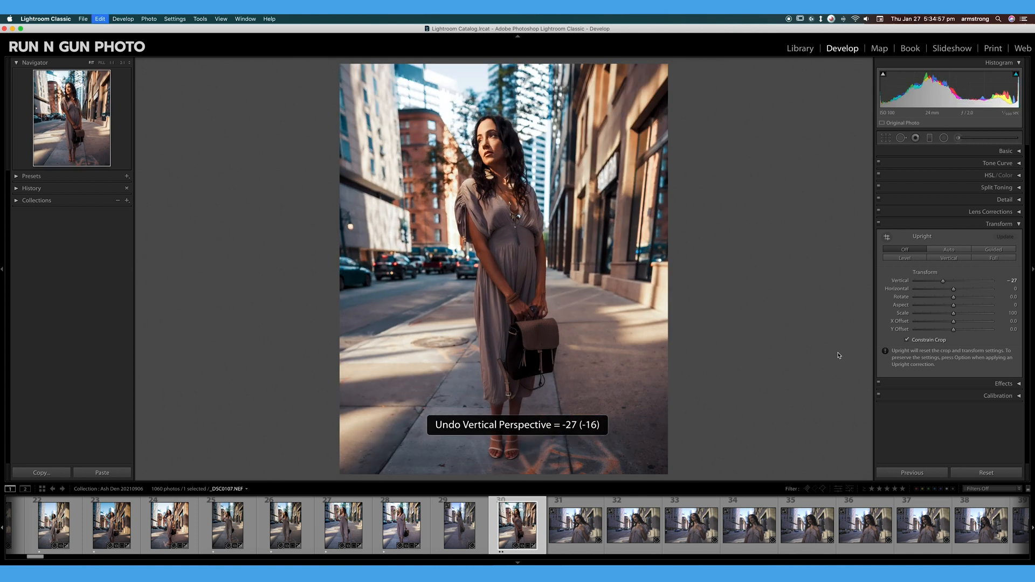
{"action": "left_click_drag", "start_coordinate": [962, 280], "coordinate": [972, 280]}
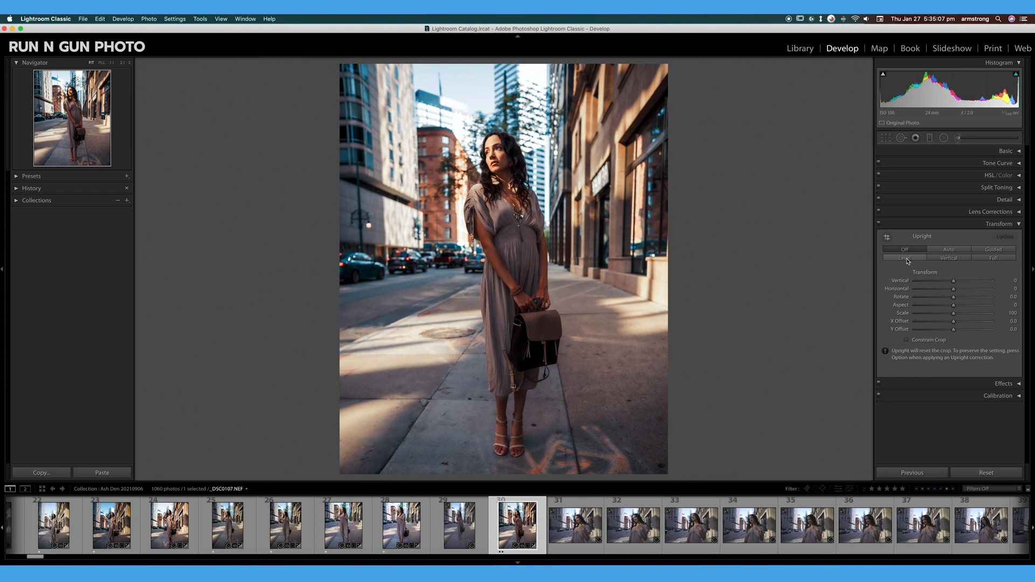
{"action": "left_click", "coordinate": [904, 258]}
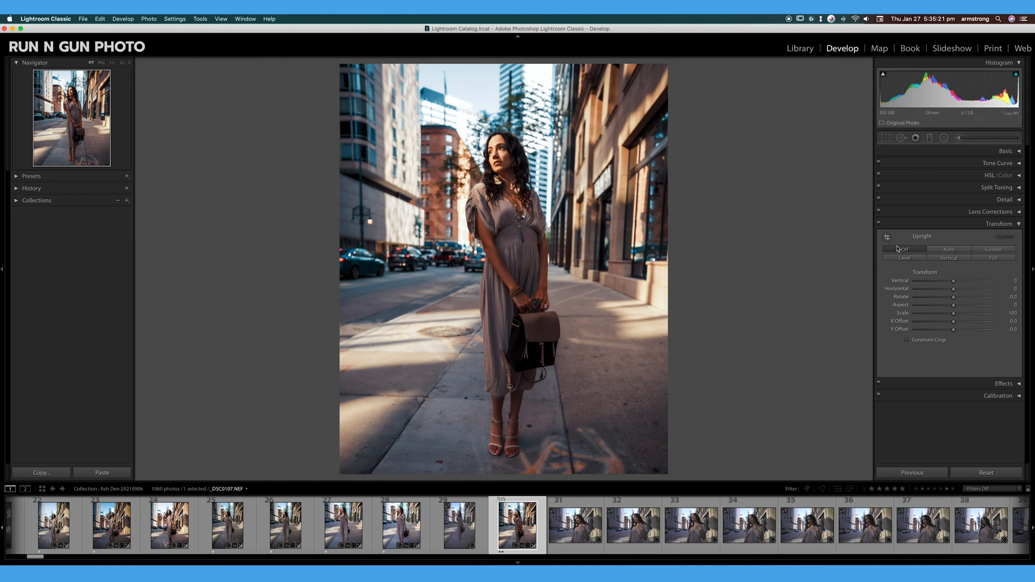
{"action": "left_click", "coordinate": [949, 249]}
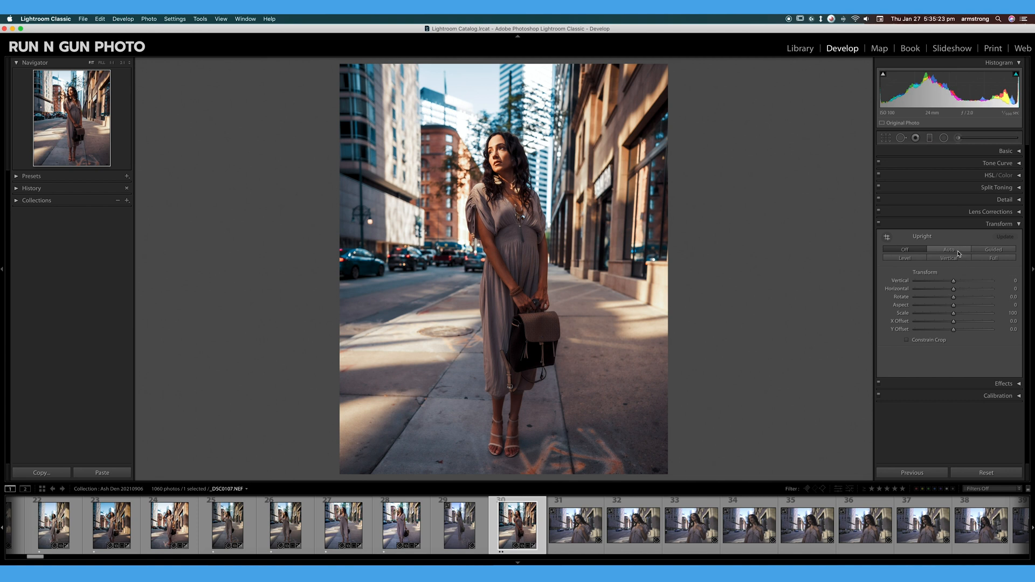
{"action": "left_click", "coordinate": [948, 249]}
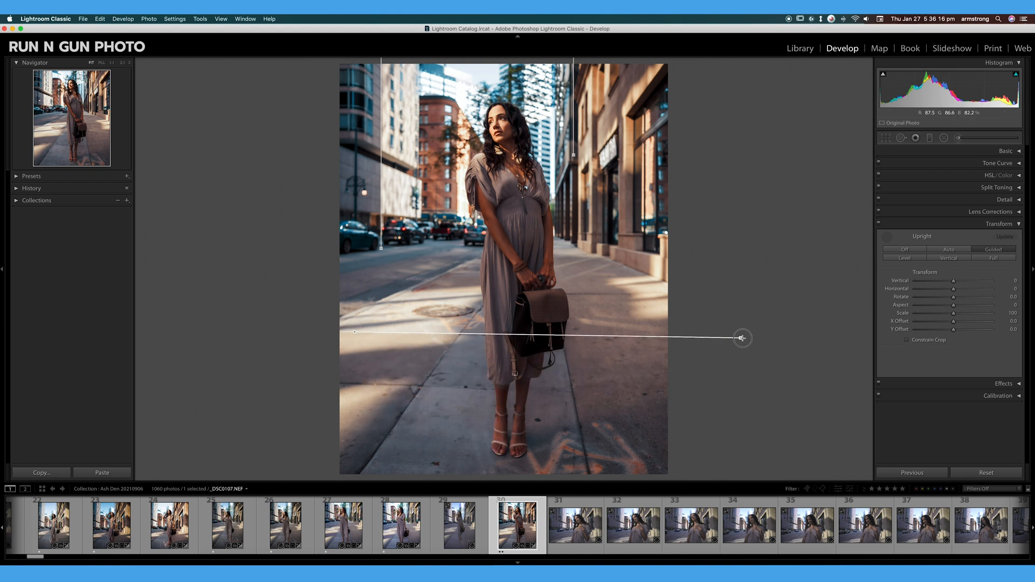
Draw a Guided Upright line across the pavement to level the horizon
{"action": "left_click_drag", "start_coordinate": [742, 337], "coordinate": [765, 342]}
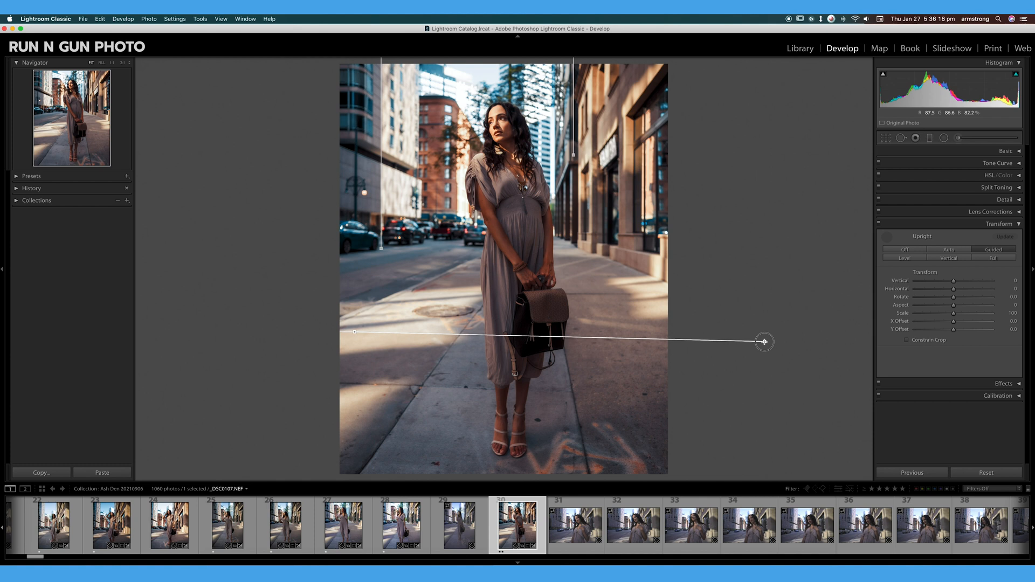
{"action": "left_click_drag", "start_coordinate": [763, 342], "coordinate": [764, 339]}
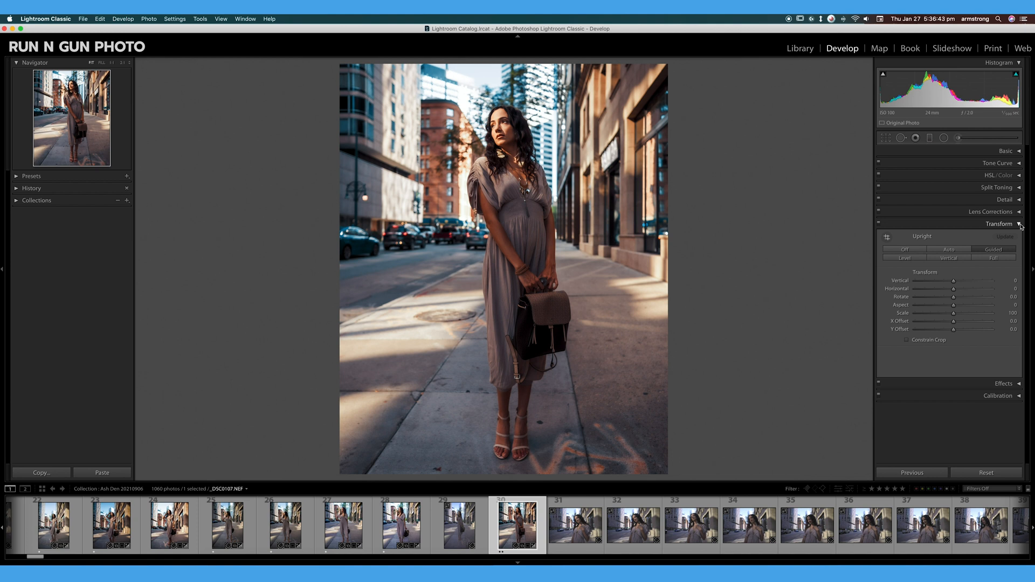
{"action": "mouse_move", "coordinate": [1029, 253]}
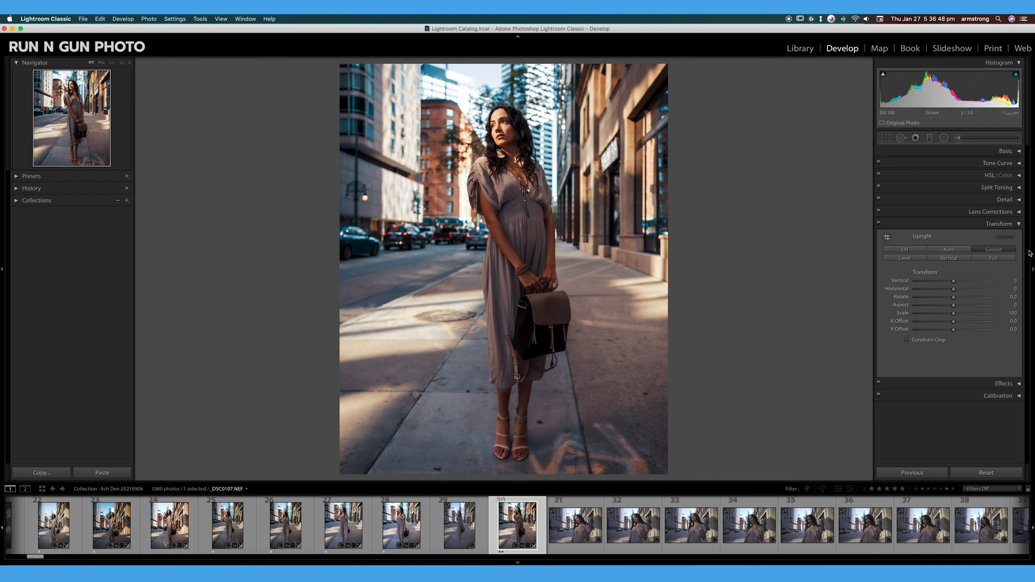
{"action": "left_click", "coordinate": [998, 224]}
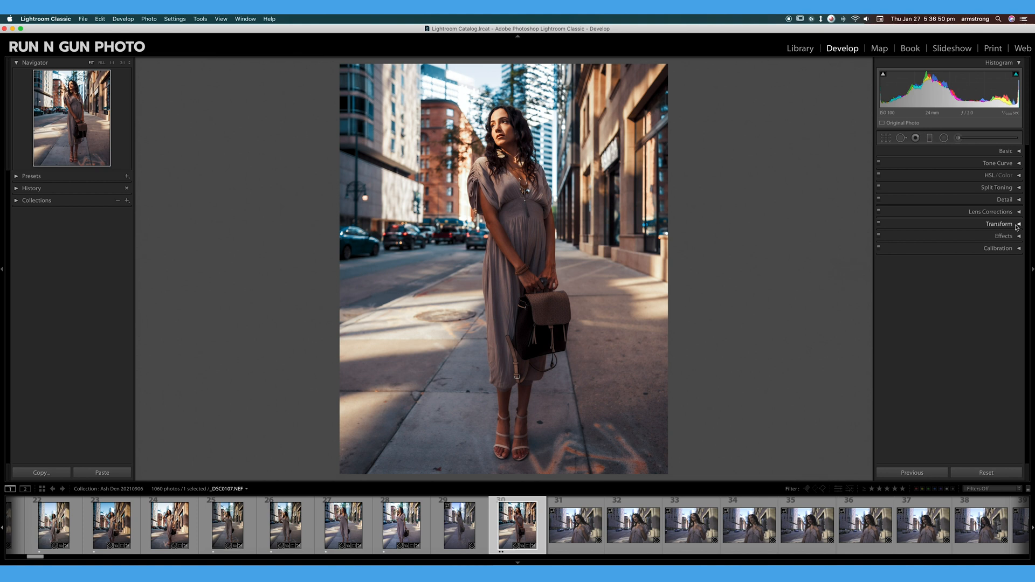
{"action": "left_click", "coordinate": [1000, 224]}
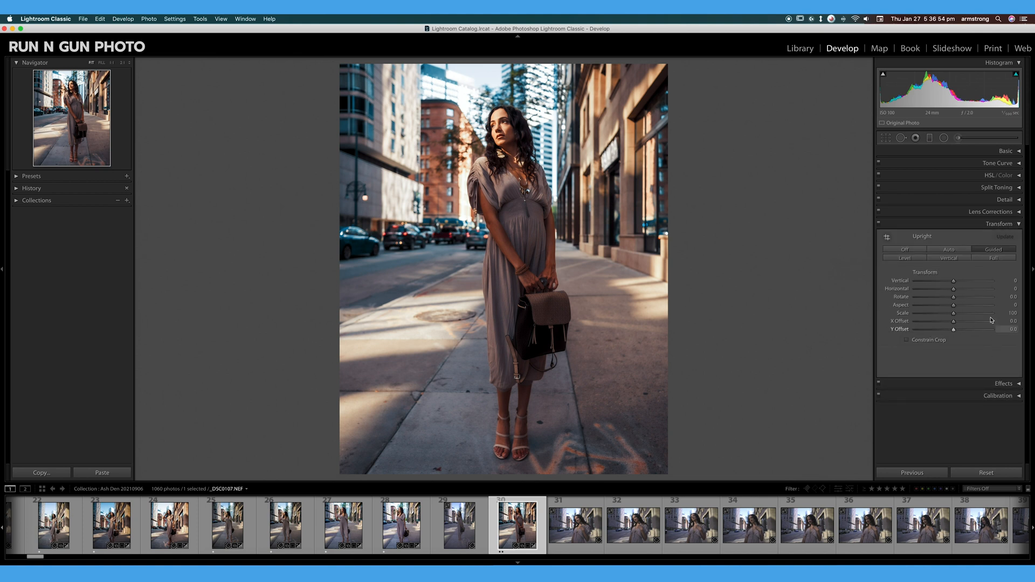